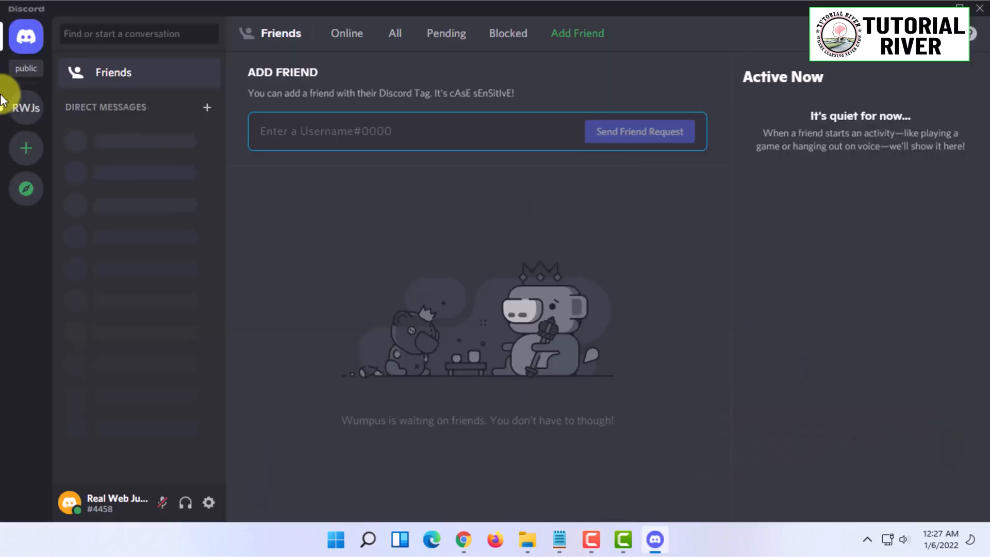
Open Server Settings > Roles for the RWJs server
click(26, 107)
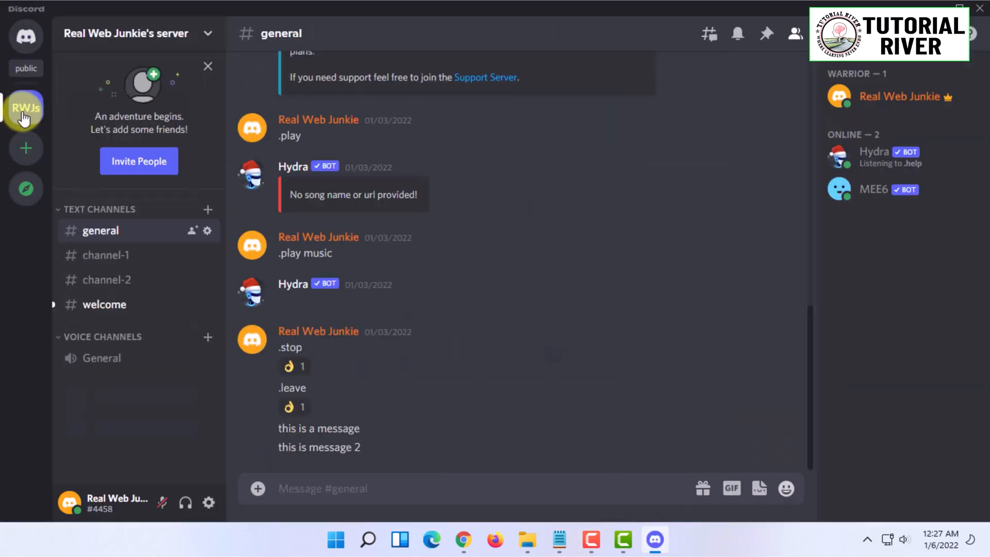
mouse_move(25, 107)
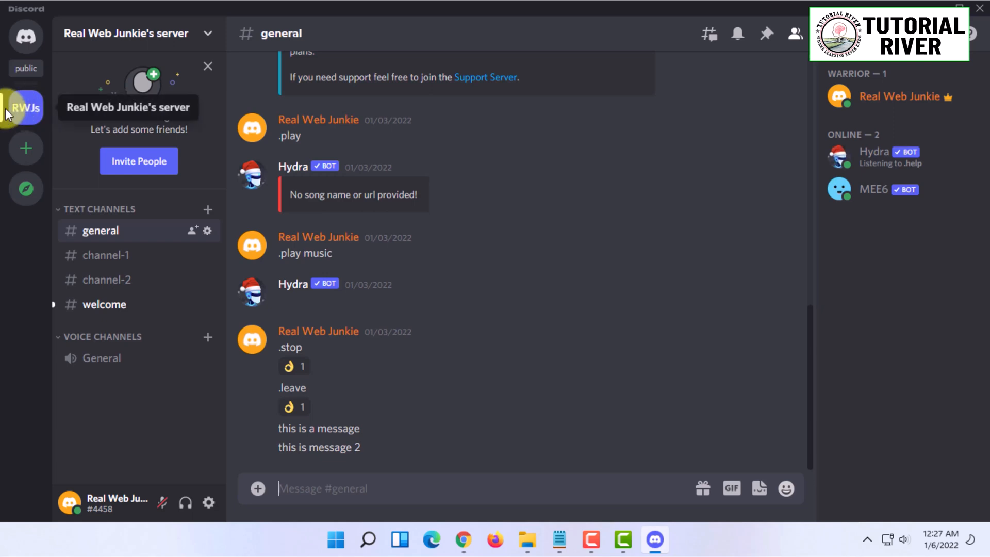
right_click(25, 107)
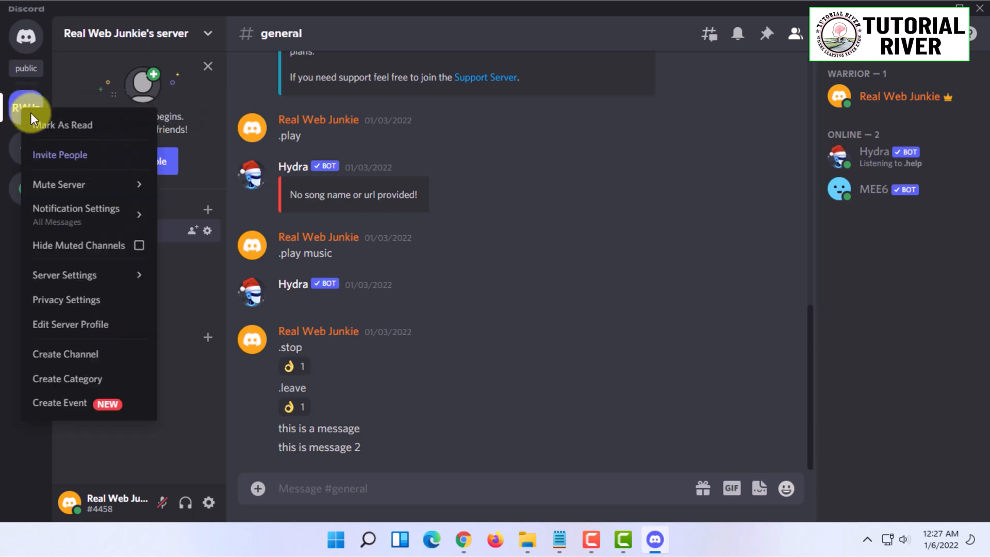
mouse_move(64, 275)
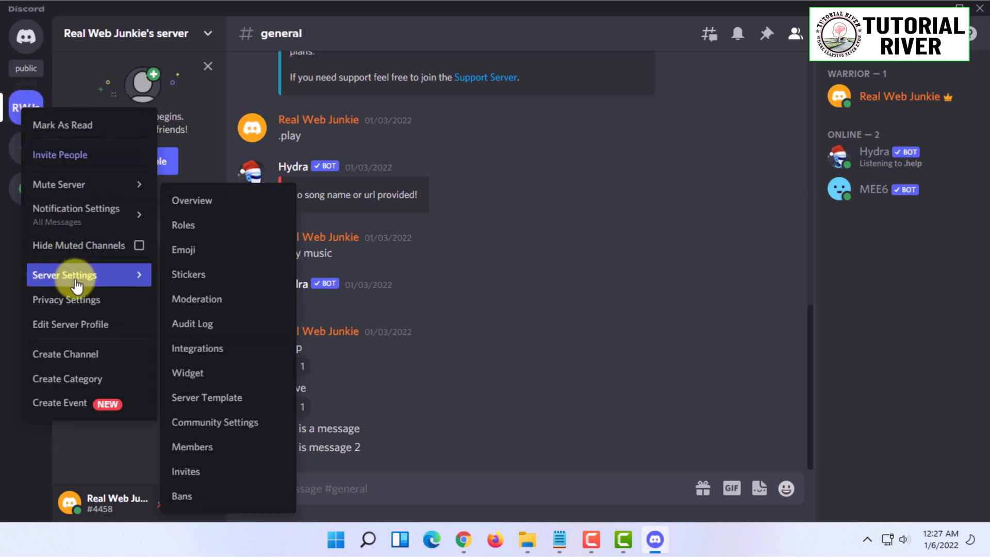
mouse_move(98, 278)
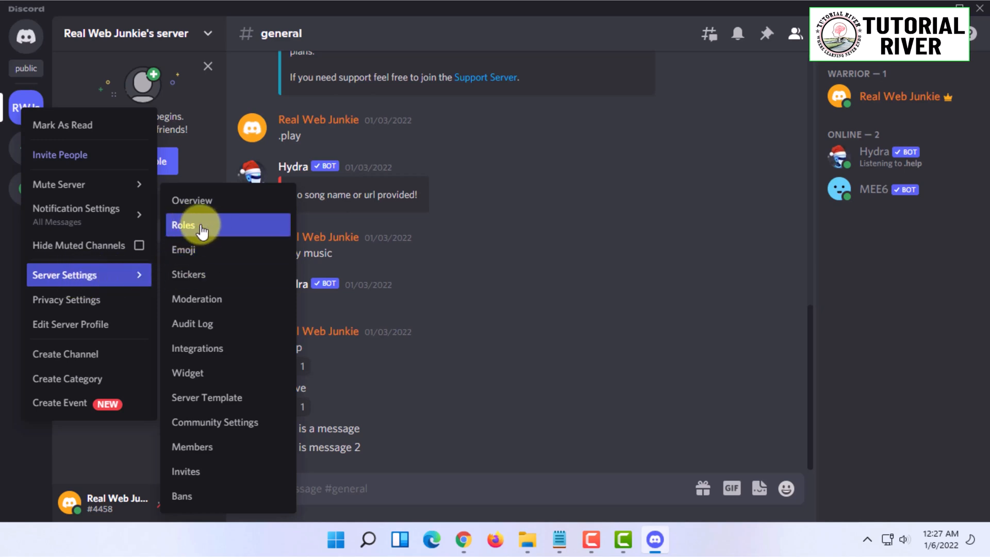
click(183, 225)
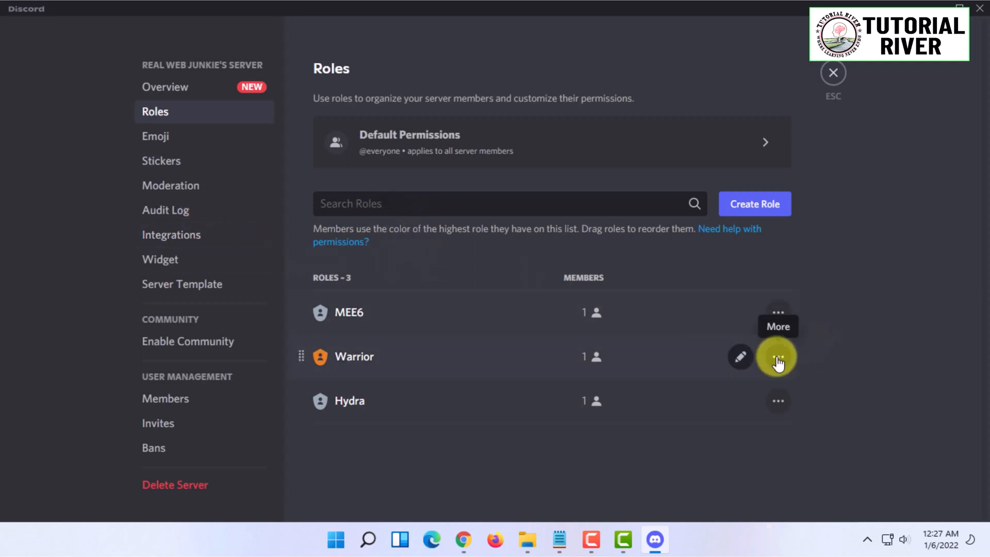
Delete the Warrior role, leaving MEE6 and Hydra
click(778, 356)
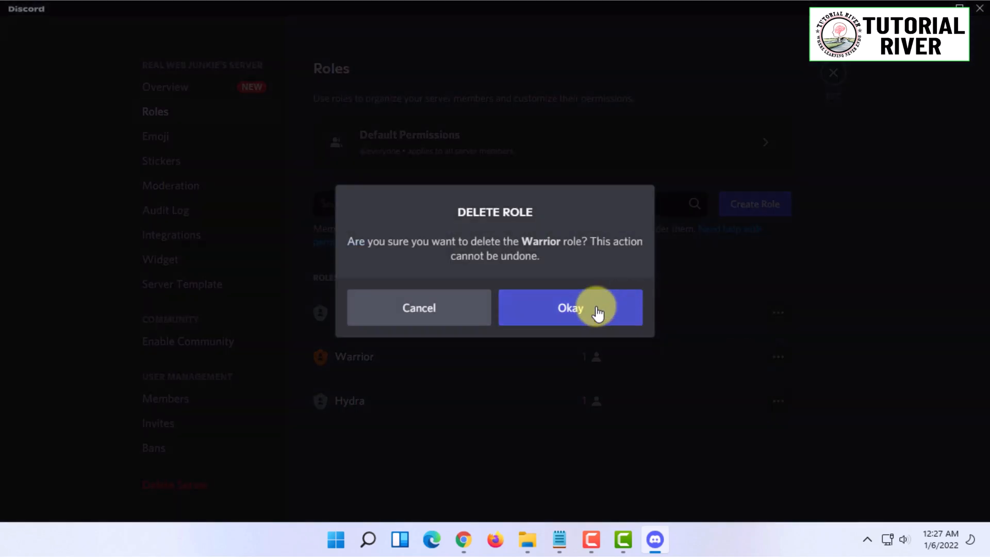
click(571, 307)
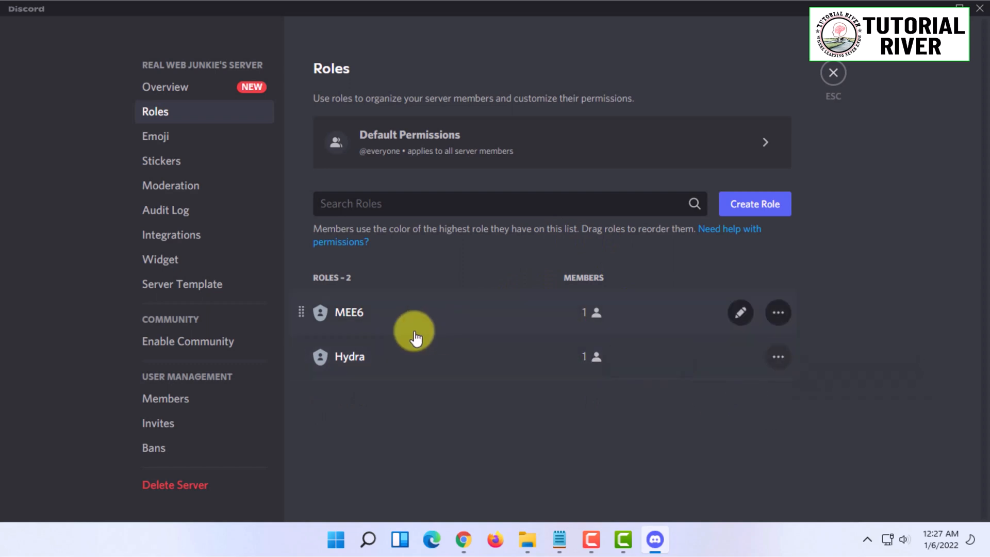
mouse_move(568, 135)
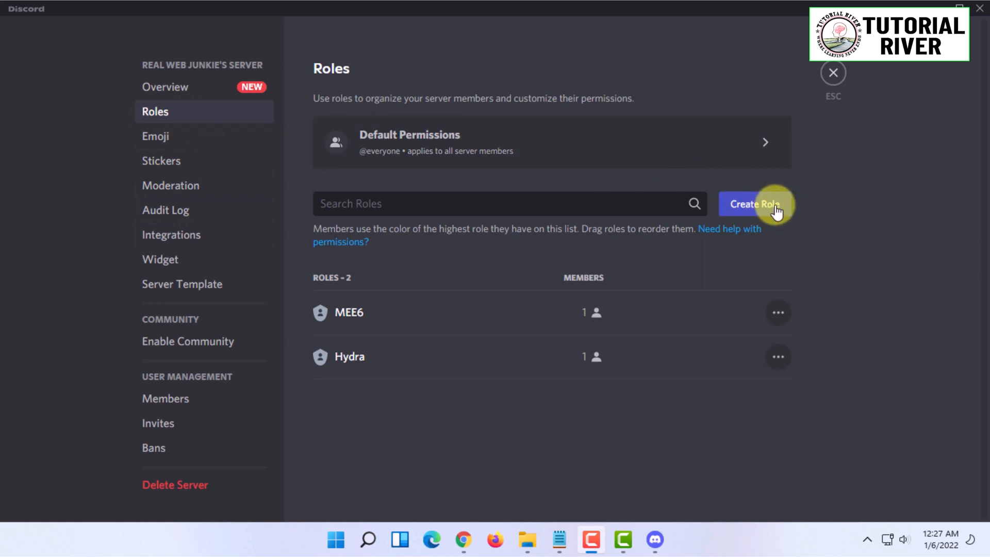
Create a purple 'Admin' role with 'Display role members separately' switched on
click(755, 203)
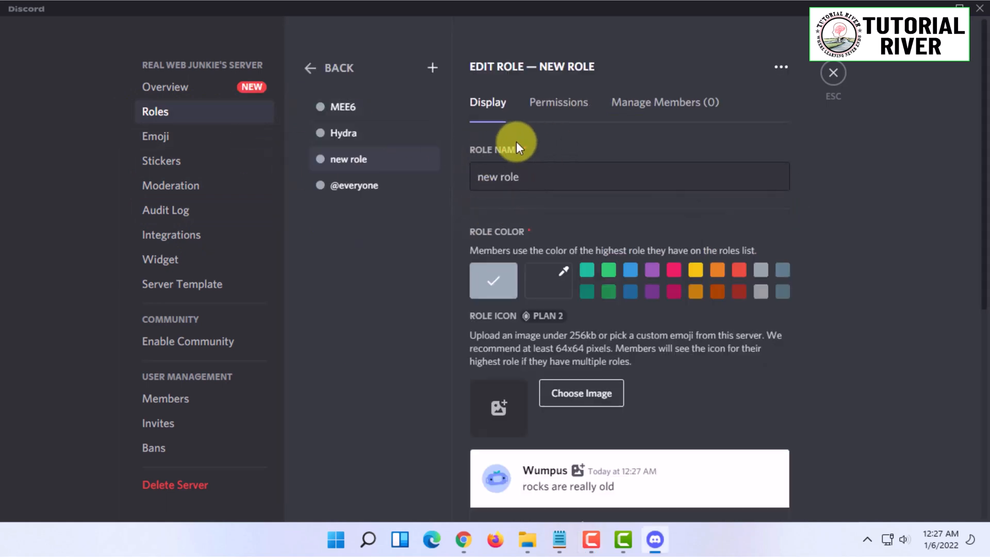
mouse_move(381, 134)
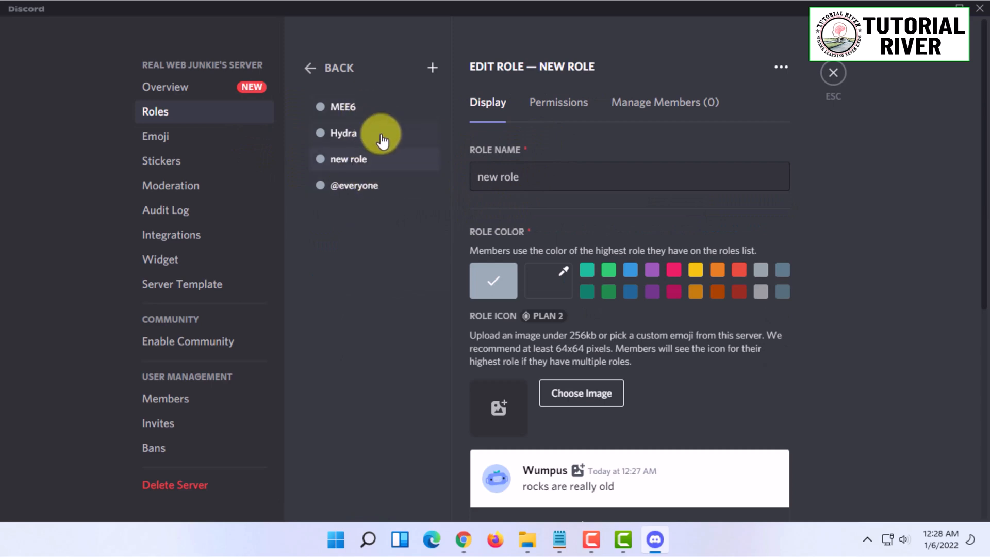
mouse_move(397, 160)
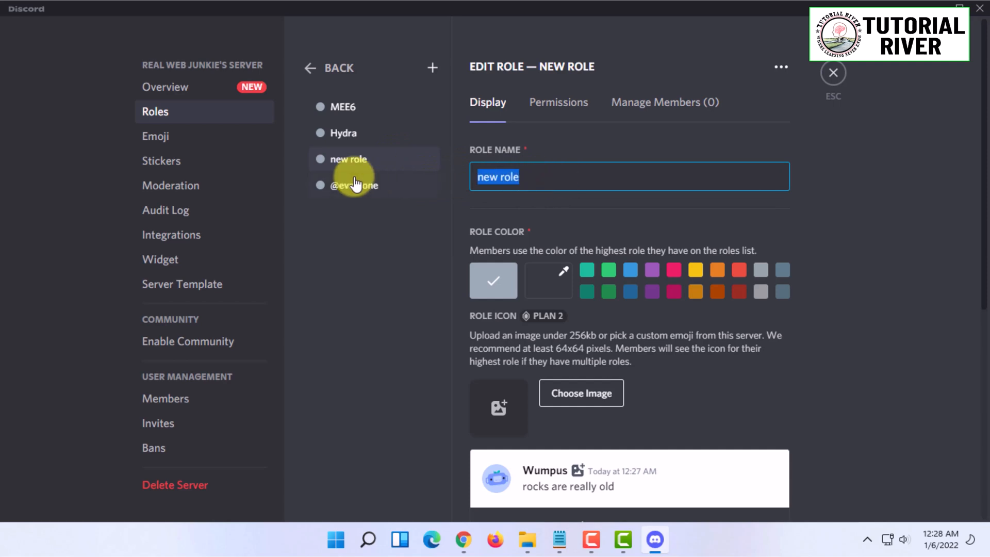
text(Admin)
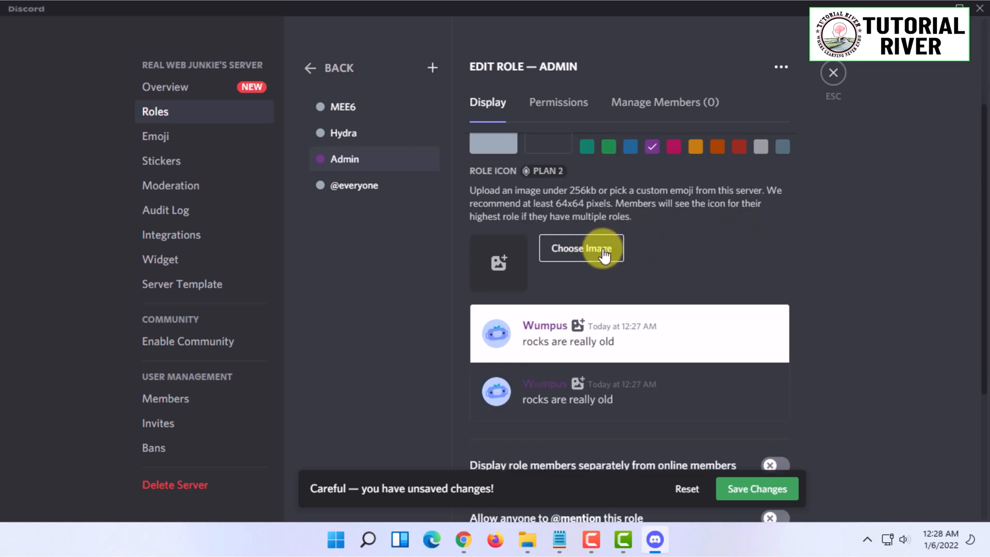
scroll(down, 3)
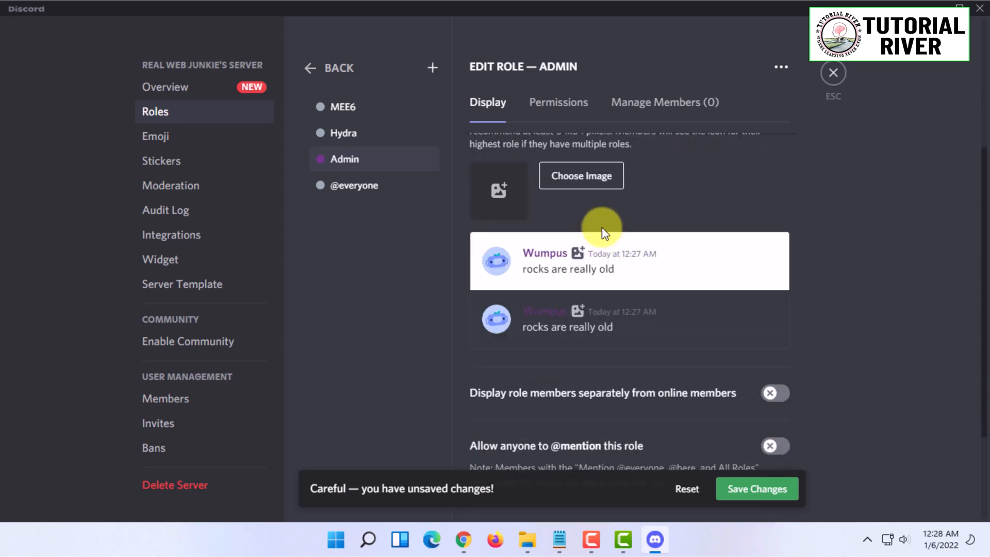
scroll(down, 3)
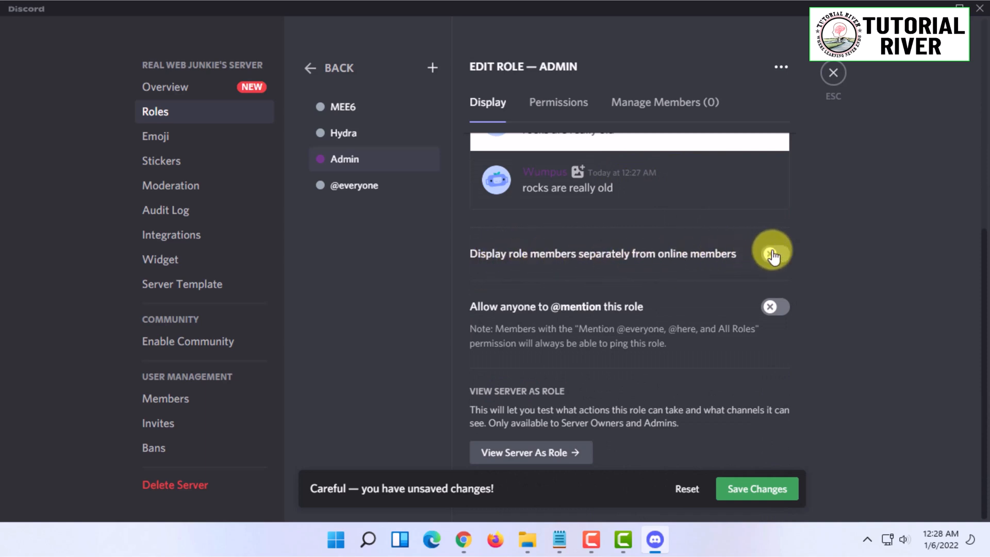
click(774, 253)
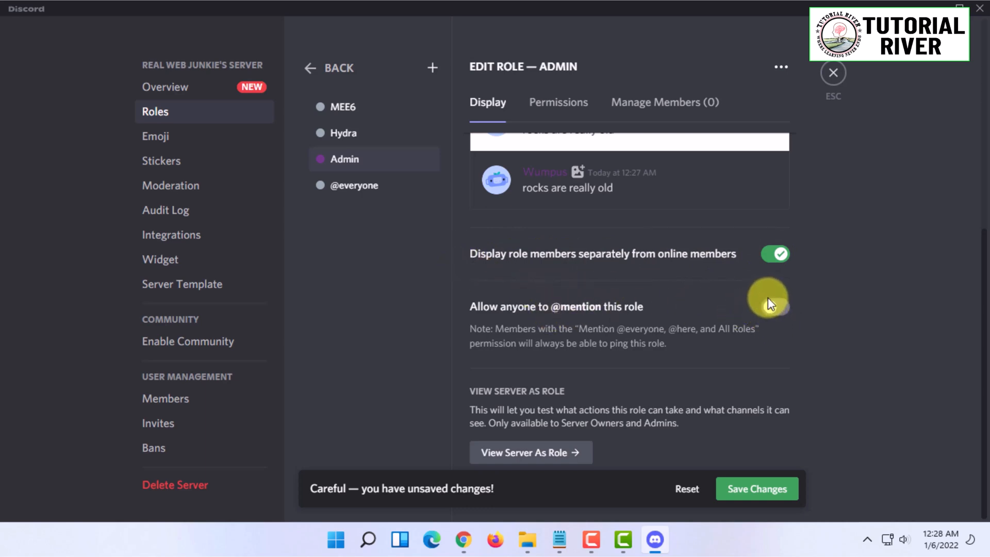
click(558, 102)
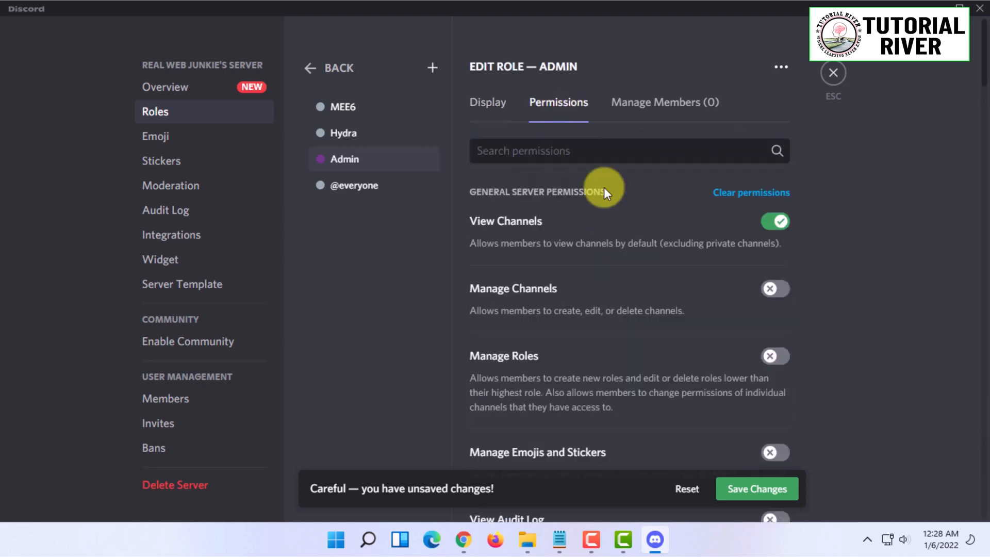
mouse_move(552, 243)
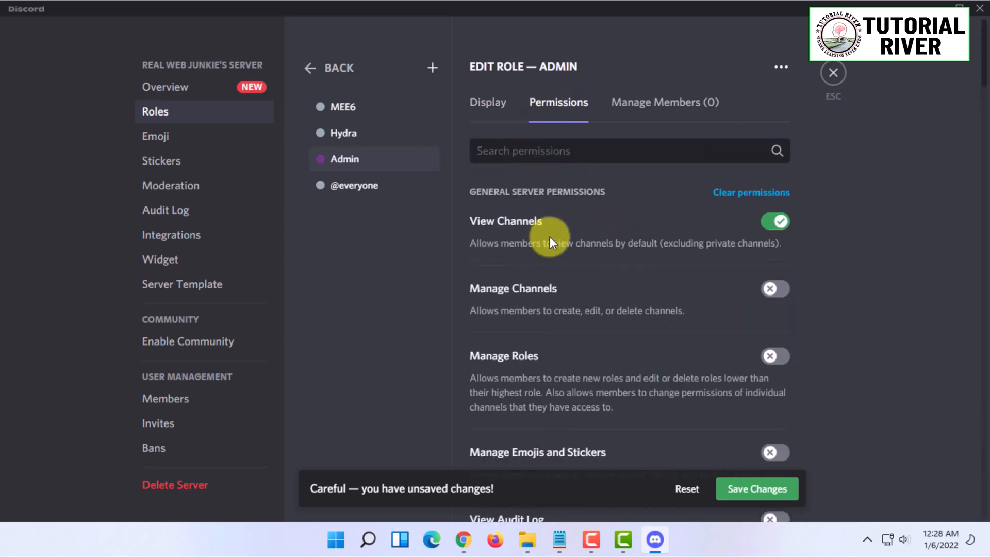
scroll(down, 3)
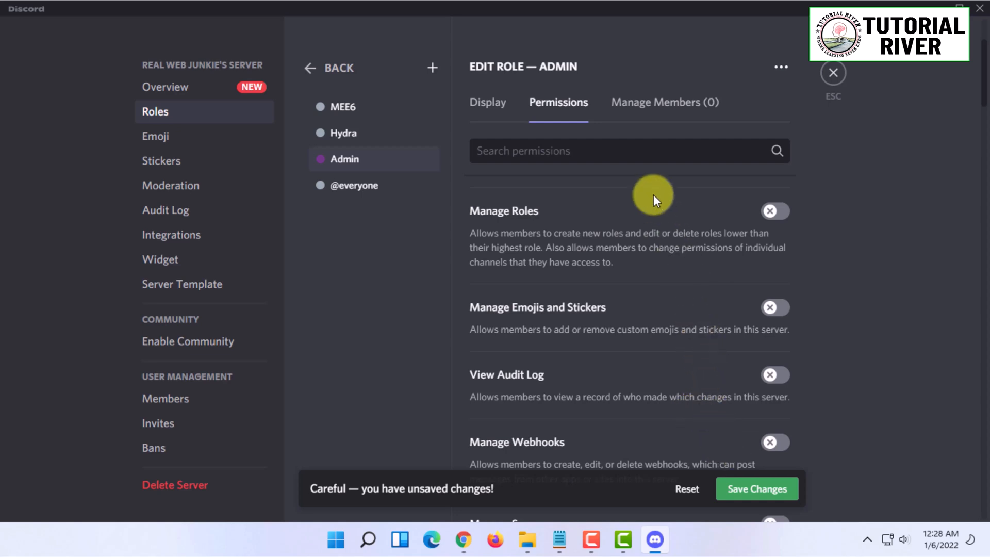
scroll(down, 3)
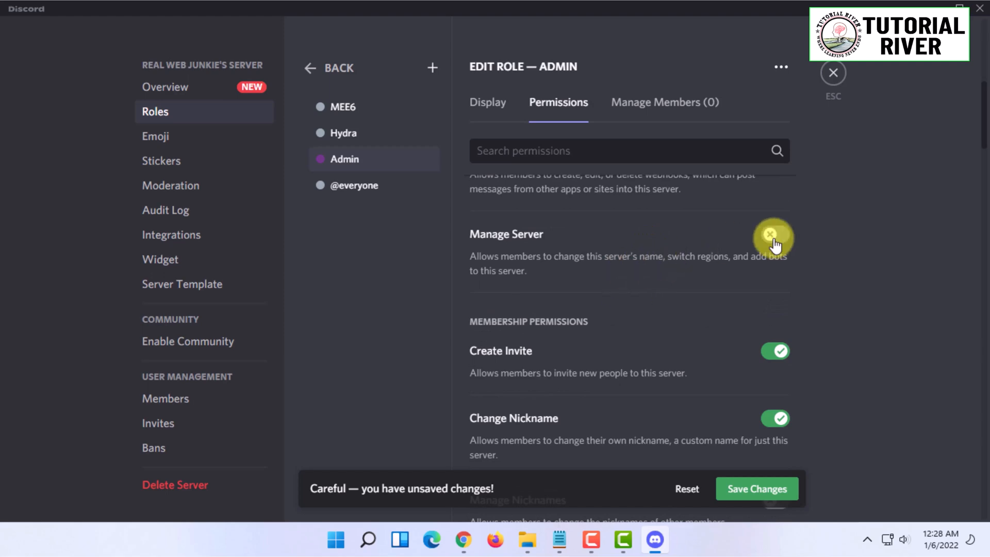
scroll(down, 3)
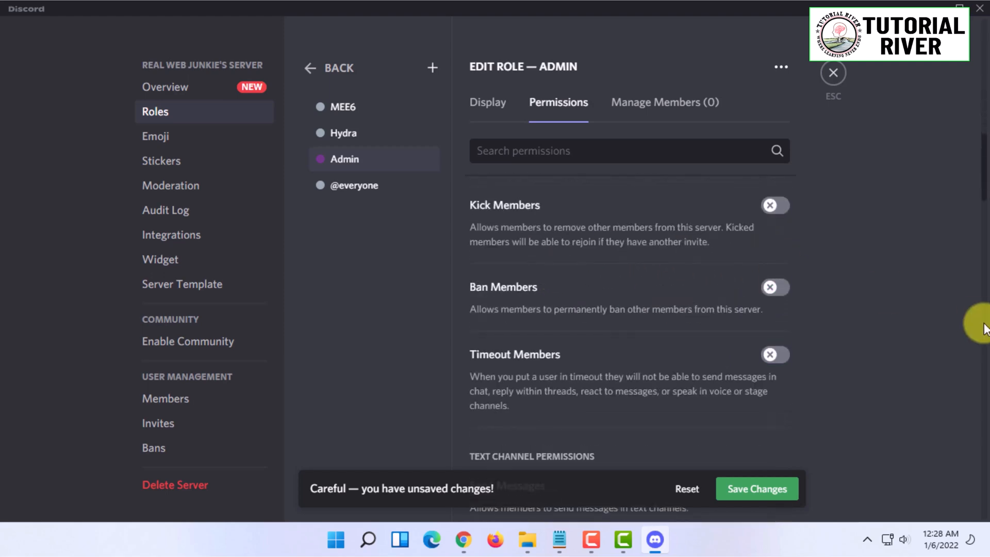
scroll(down, 3)
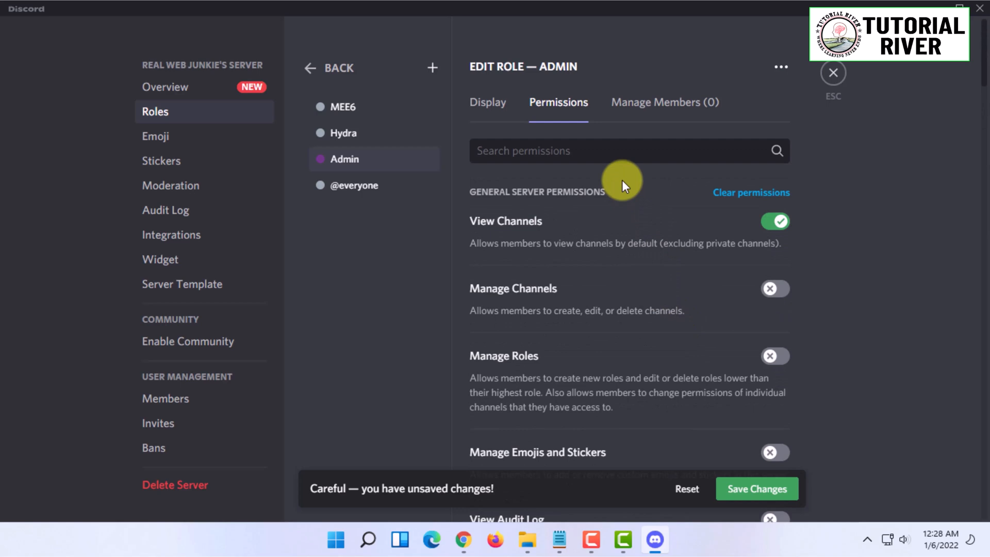
mouse_move(644, 102)
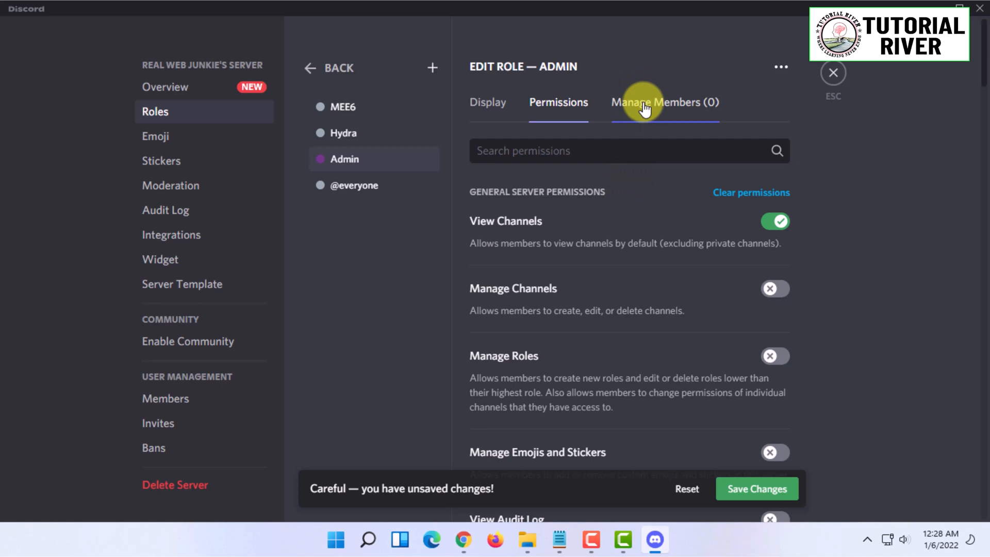
Add Real Web Junkie as a member of the Admin role
click(664, 102)
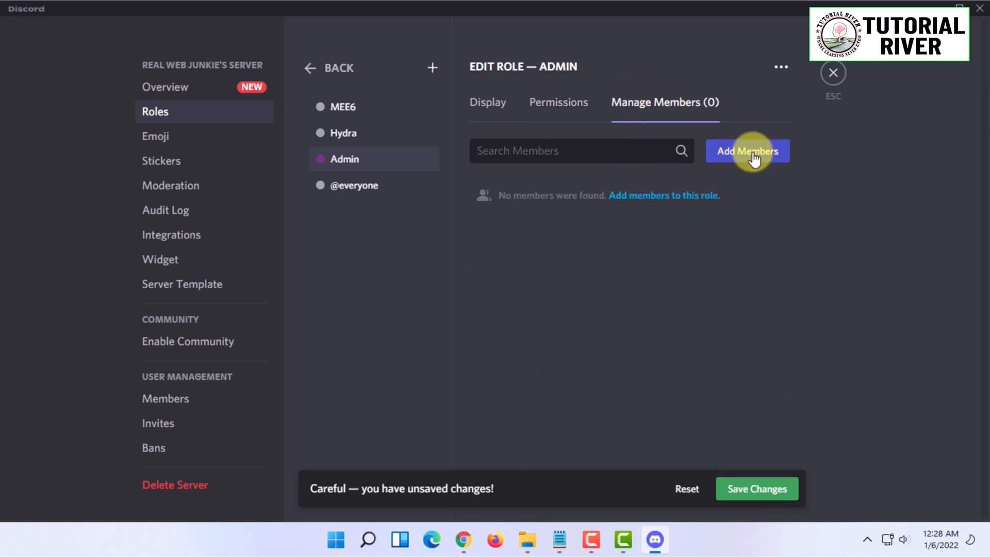
click(748, 151)
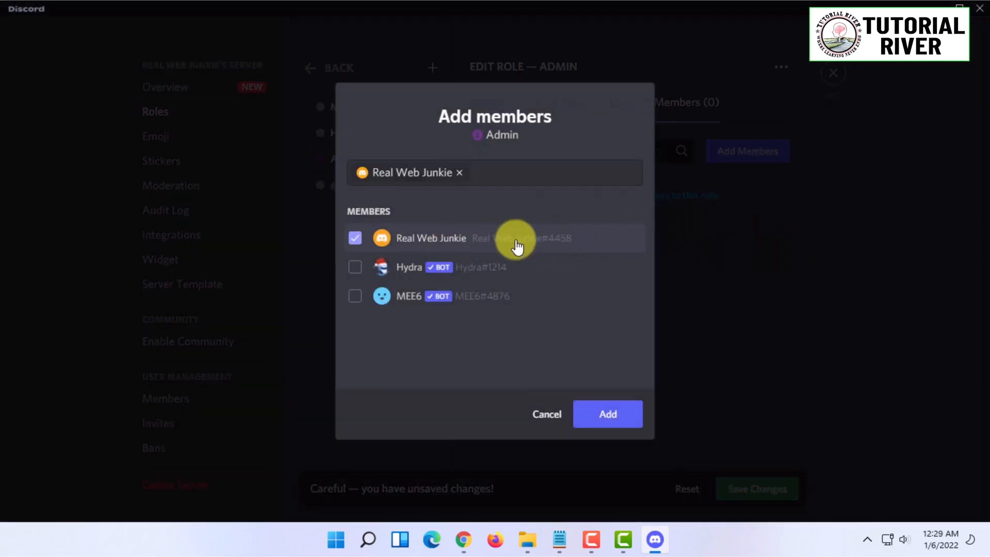
mouse_move(639, 401)
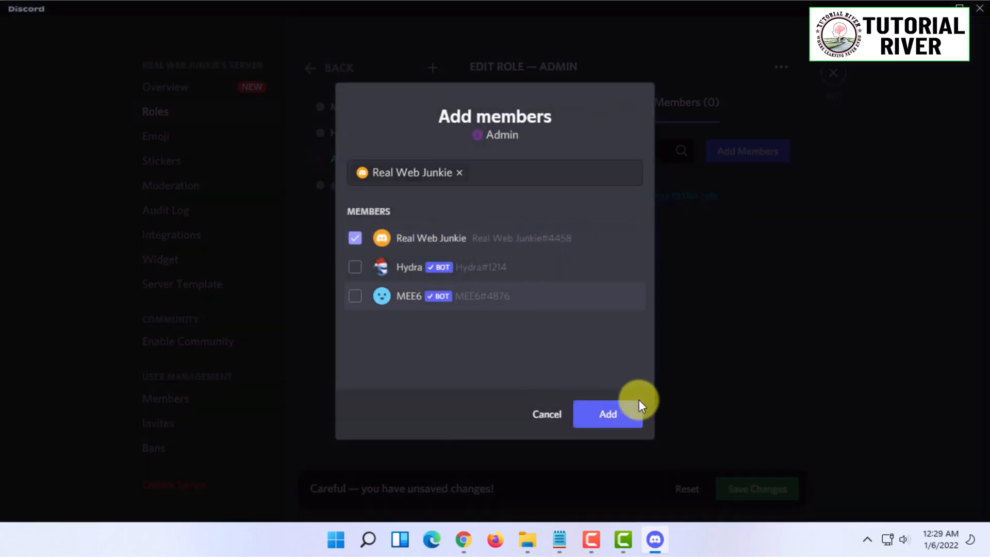
click(607, 414)
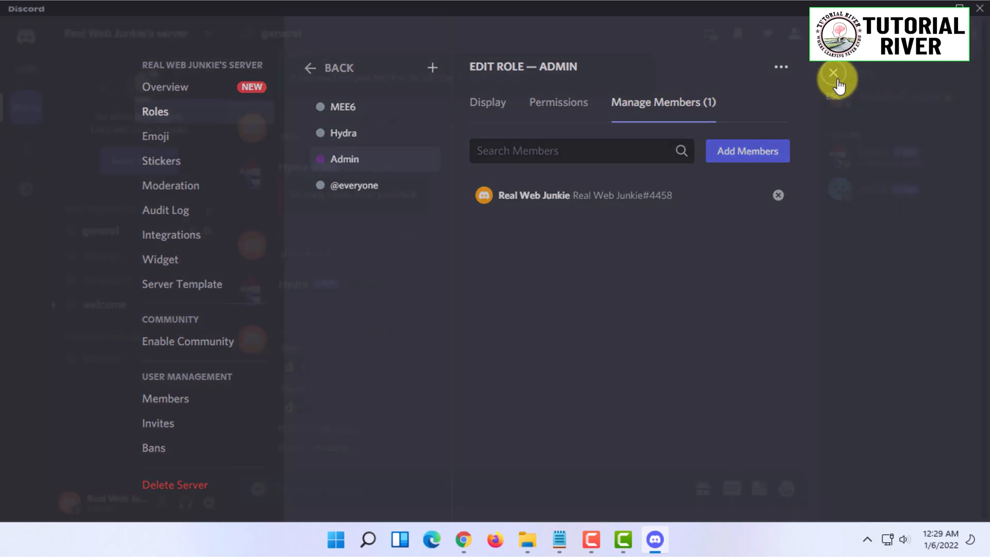
Close settings, check your profile shows Admin, then view the Hydra and MEE6 profiles
click(834, 74)
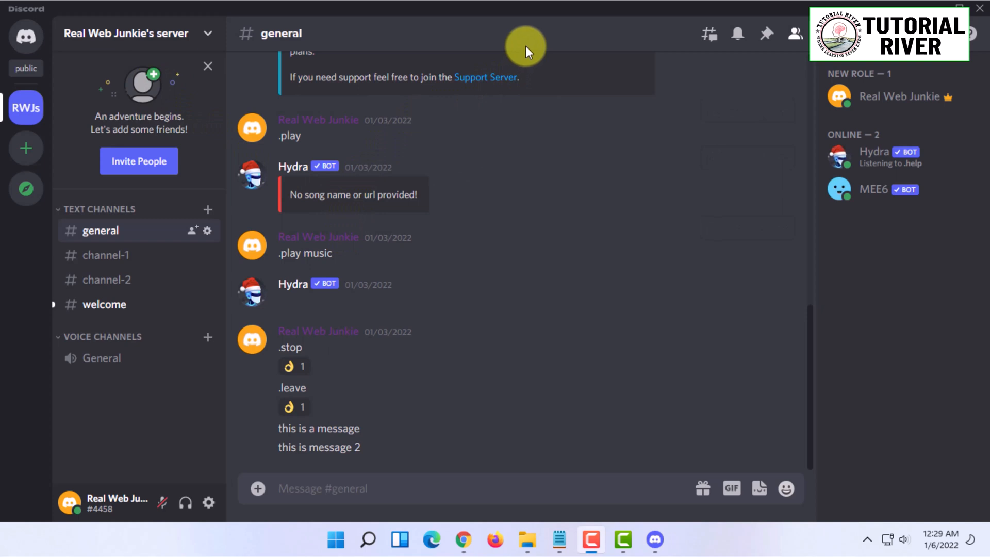
mouse_move(854, 96)
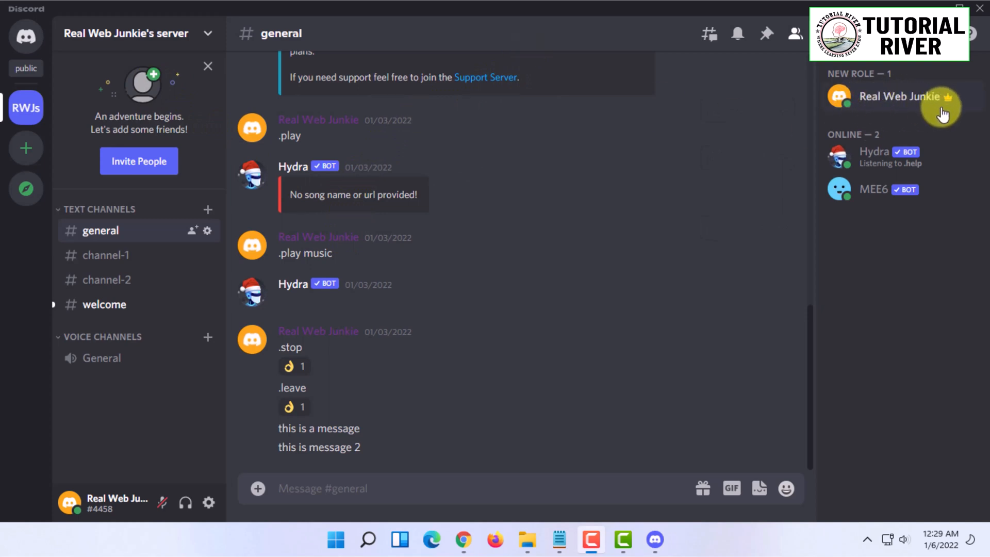
mouse_move(883, 132)
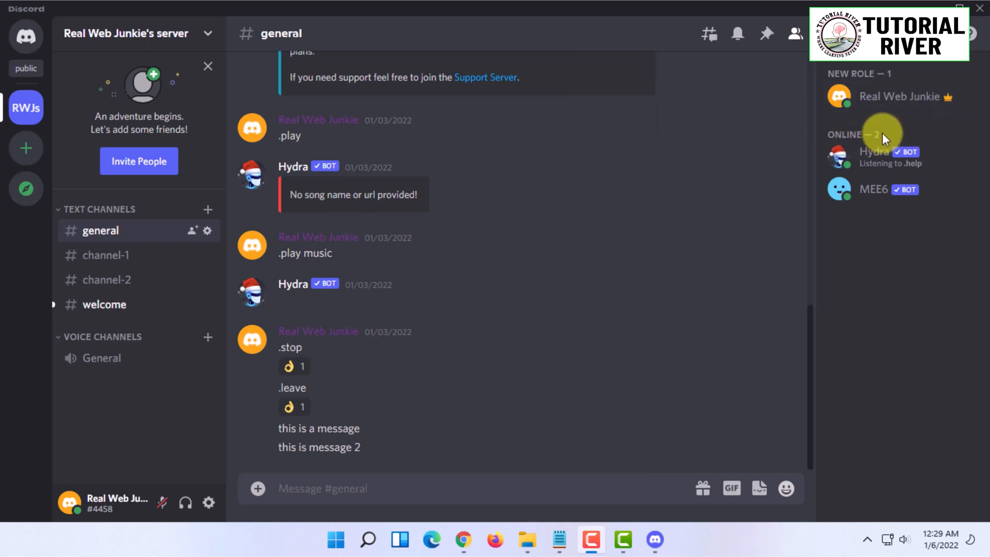
mouse_move(846, 156)
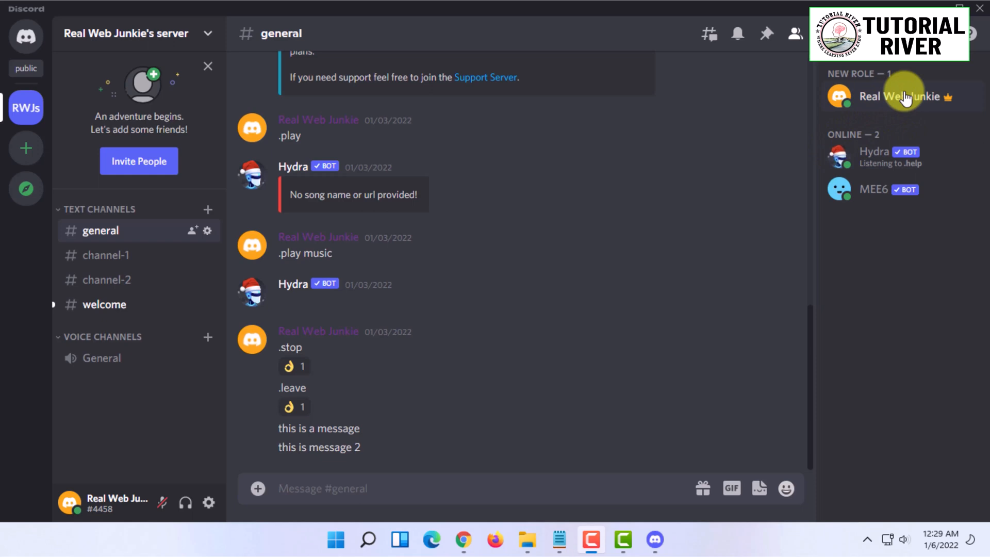
click(902, 97)
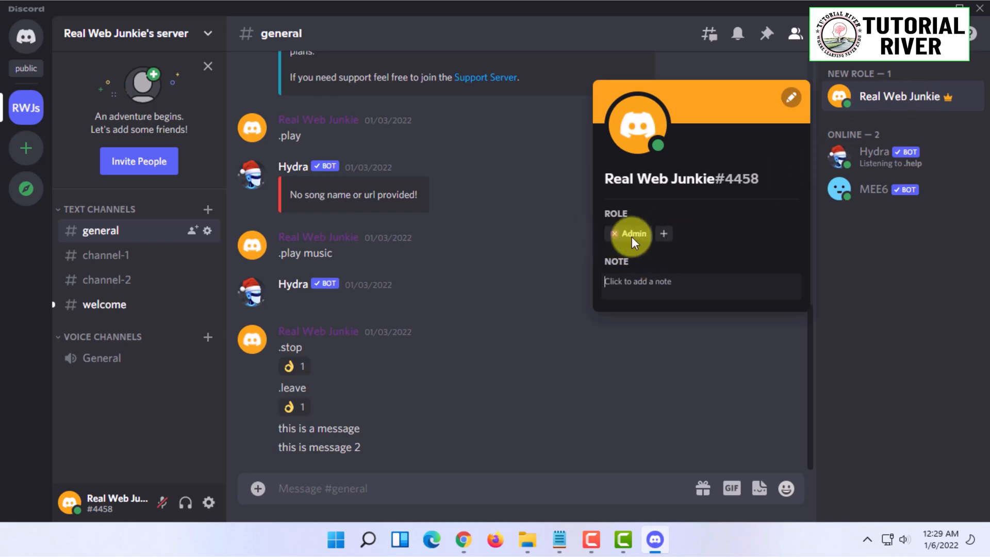
mouse_move(867, 218)
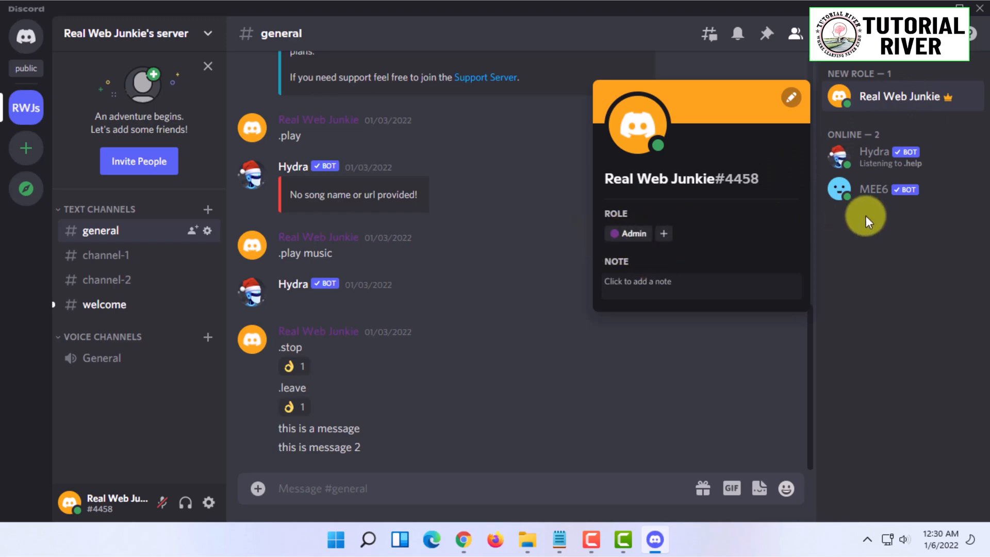
click(875, 151)
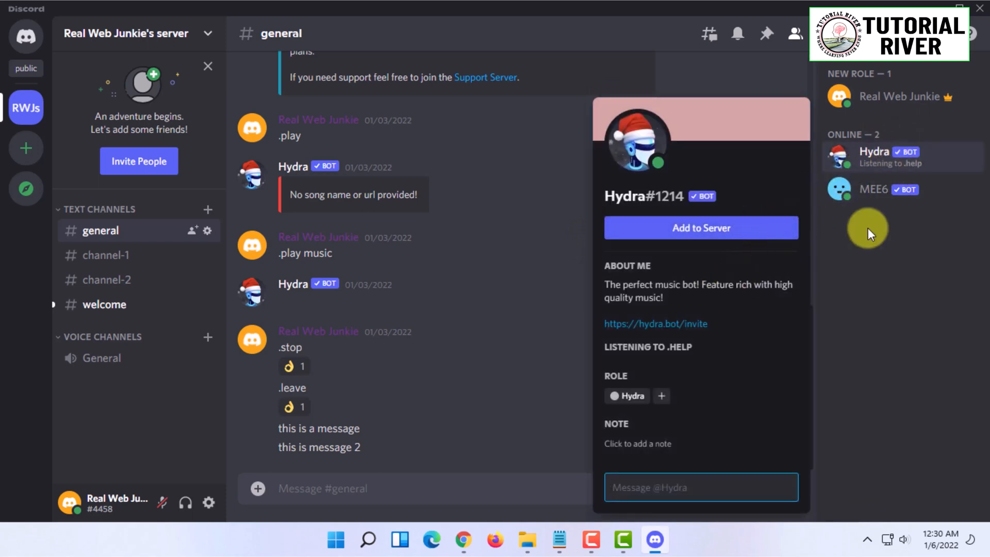
click(873, 189)
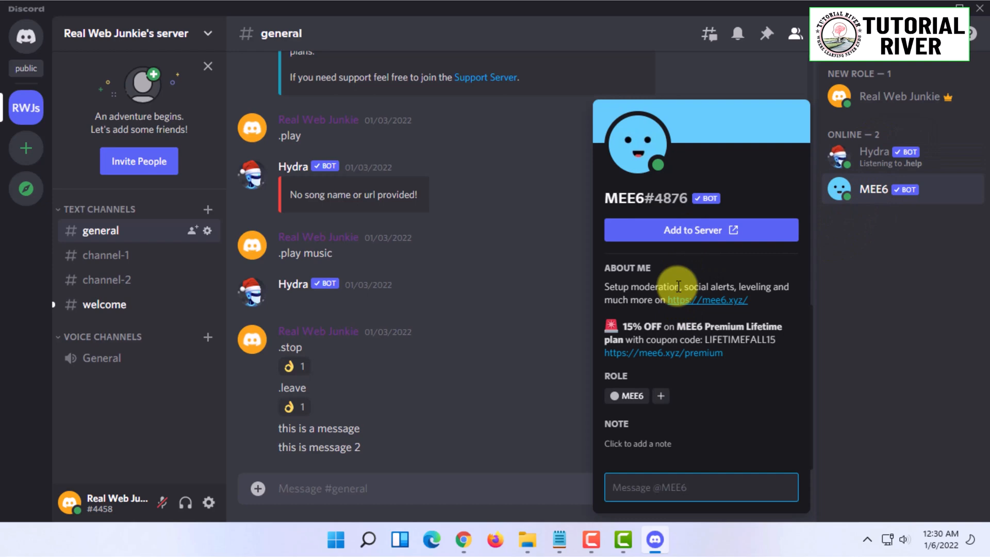